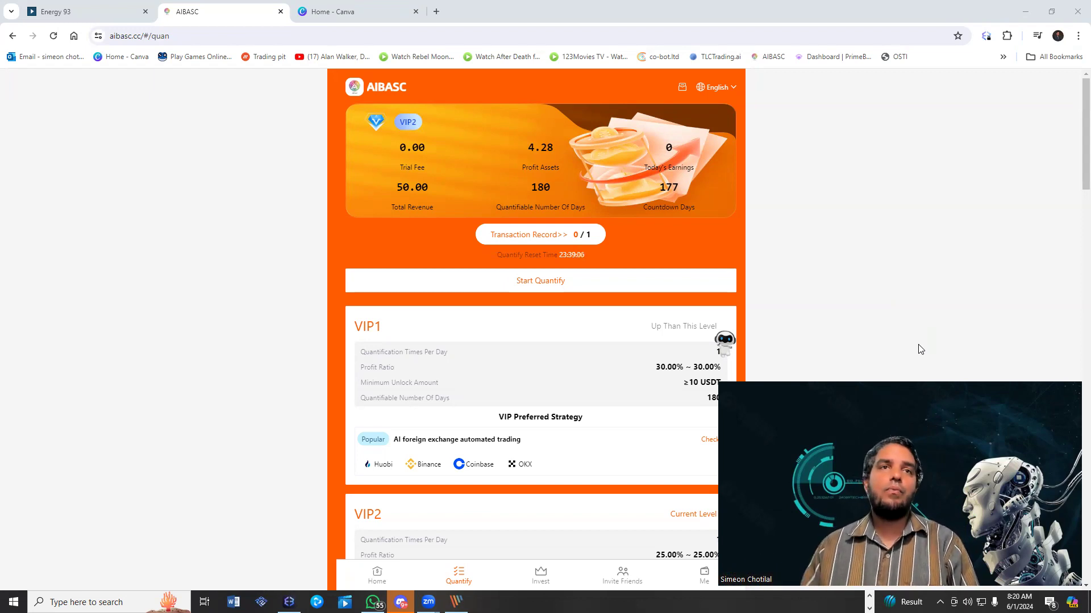
Step: Scroll through the Quantify overview to review the page
{"action": "scroll", "scroll_direction": "down", "scroll_amount": 3}
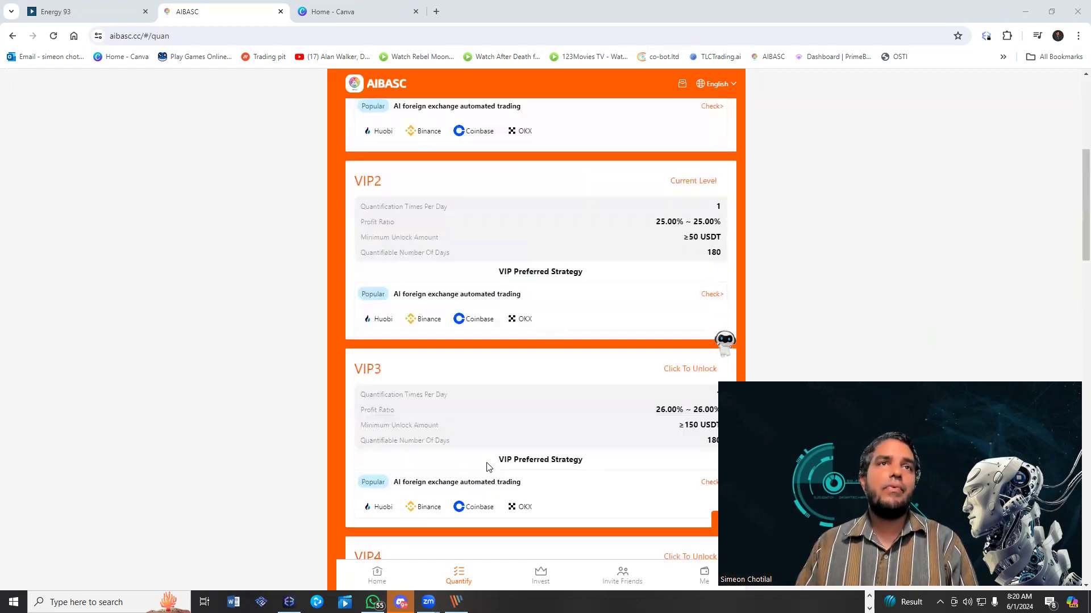
{"action": "scroll", "scroll_direction": "down", "scroll_amount": 3}
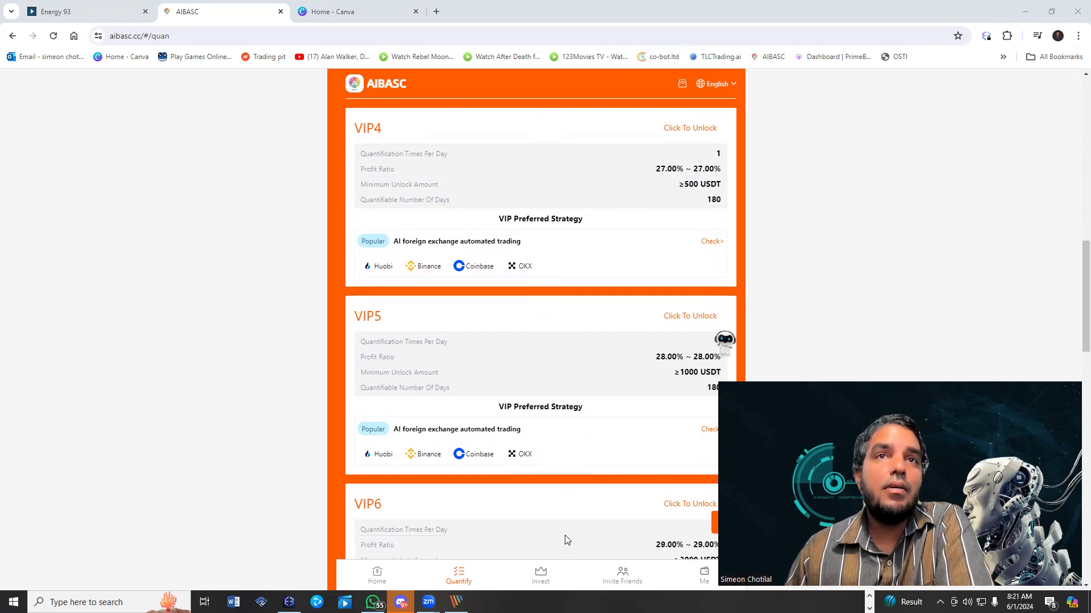
{"action": "scroll", "scroll_direction": "down", "scroll_amount": 3}
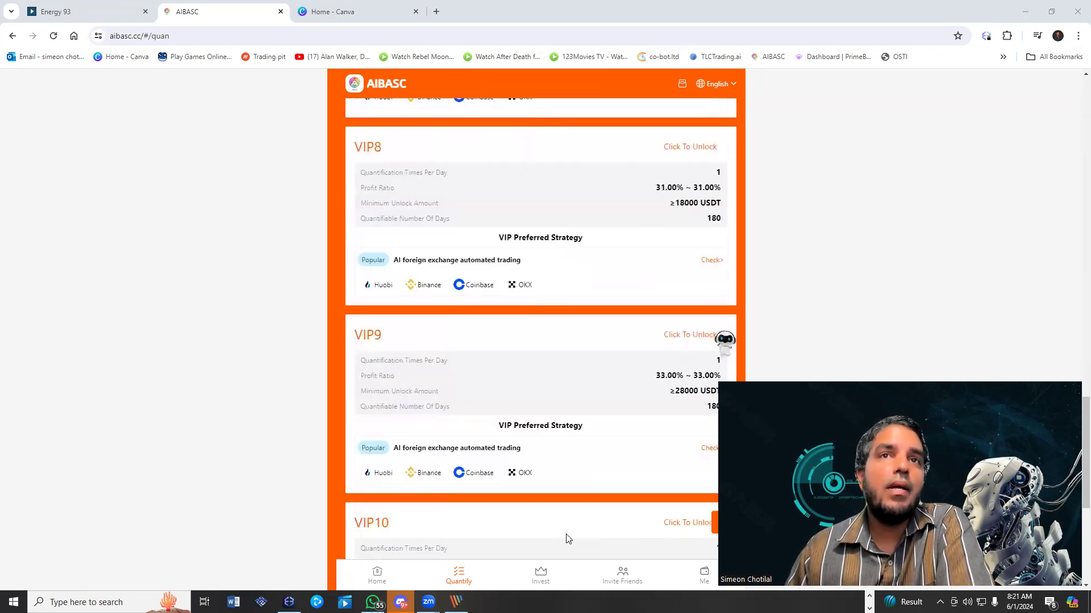
{"action": "scroll", "scroll_direction": "up", "scroll_amount": 3}
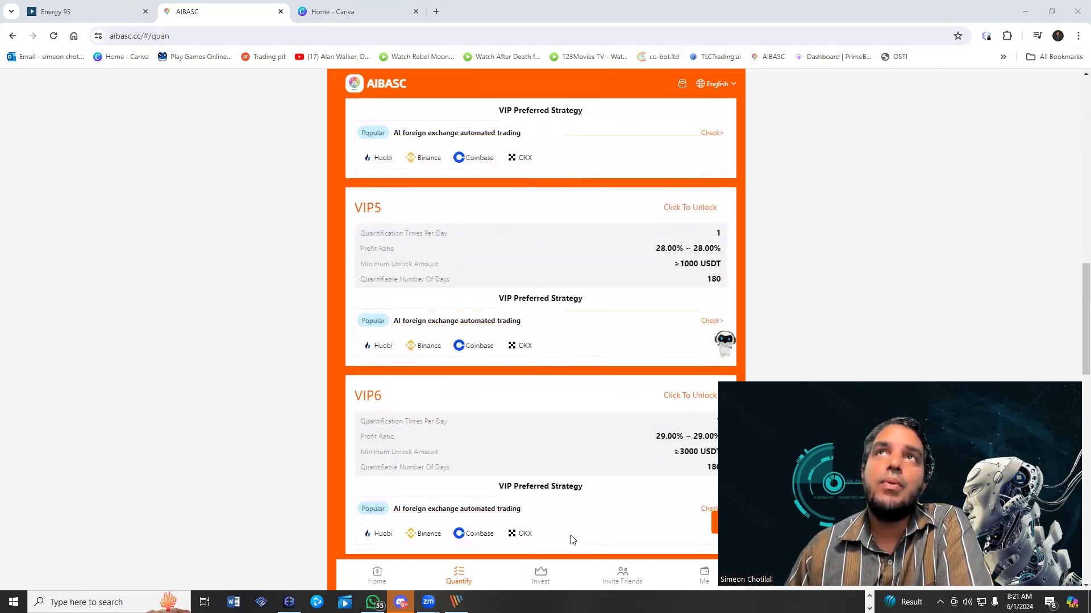
{"action": "scroll", "scroll_direction": "up", "scroll_amount": 3}
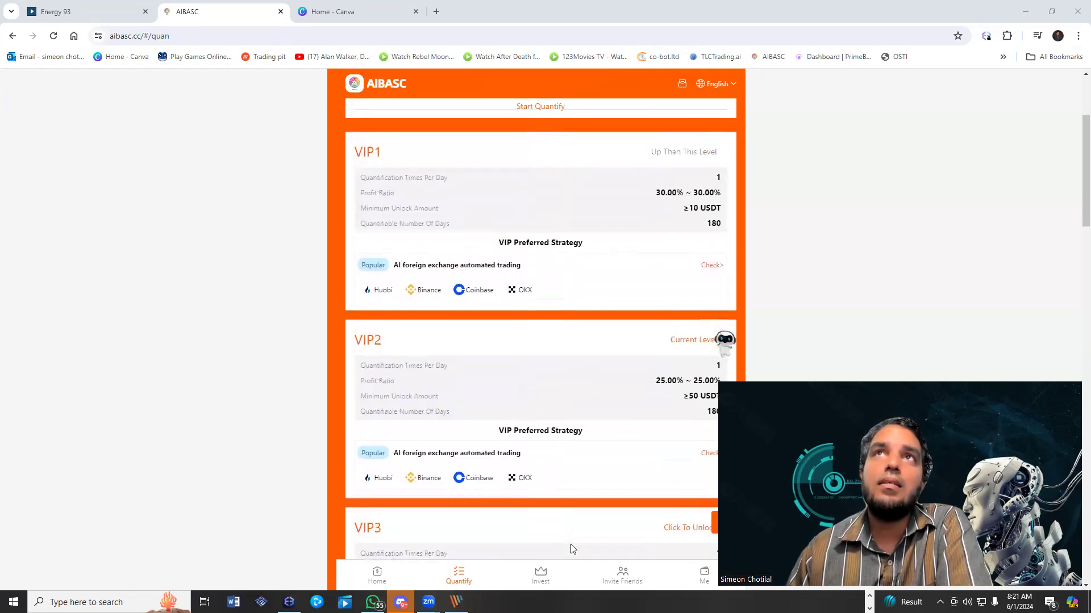
{"action": "scroll", "scroll_direction": "down", "scroll_amount": 3}
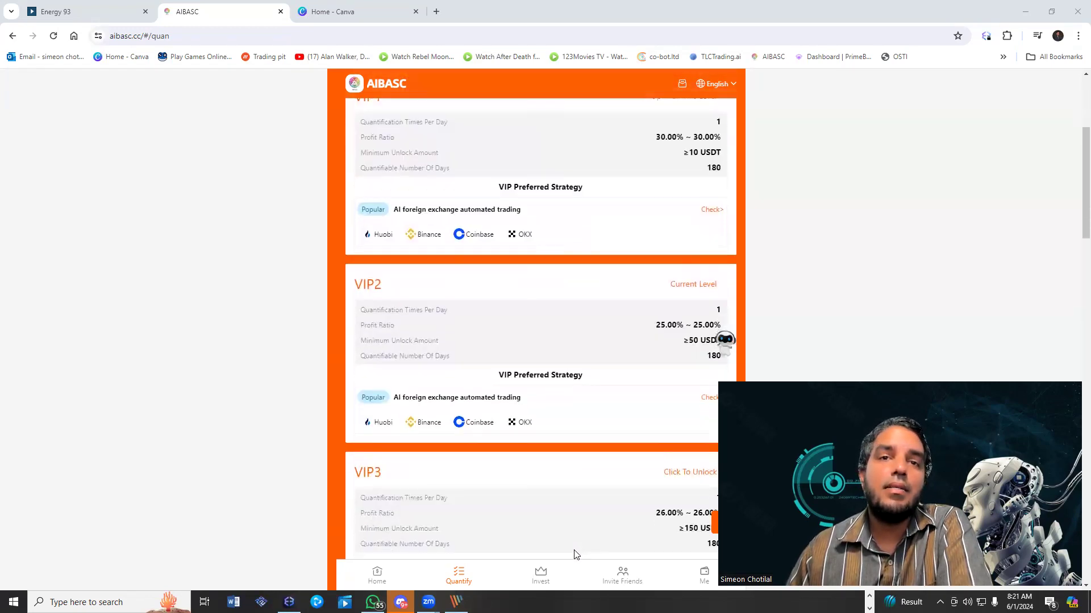
{"action": "scroll", "scroll_direction": "down", "scroll_amount": 3}
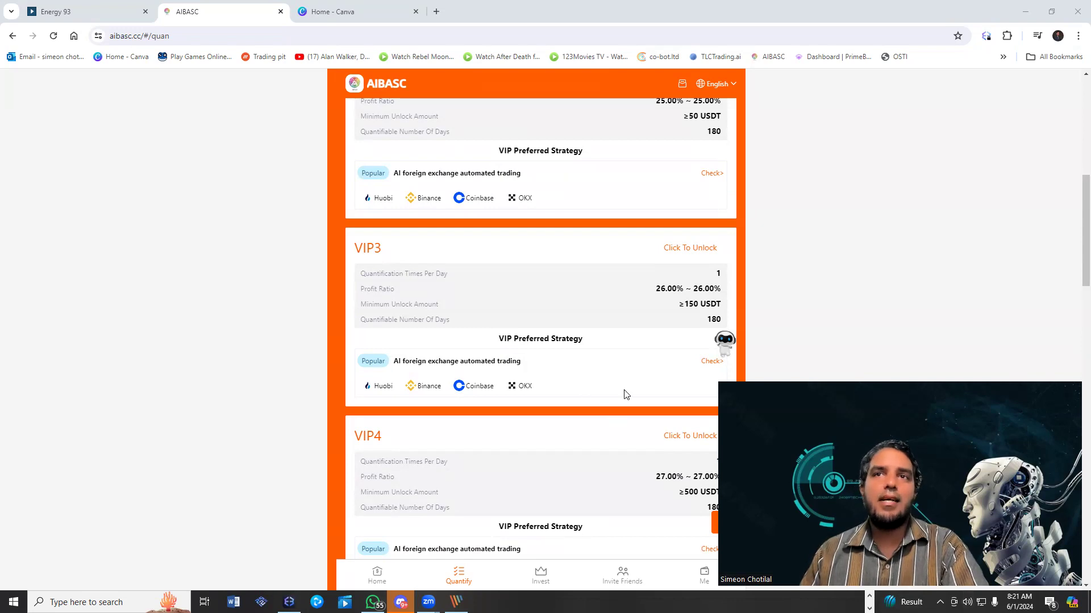
{"action": "mouse_move", "coordinate": [666, 427]}
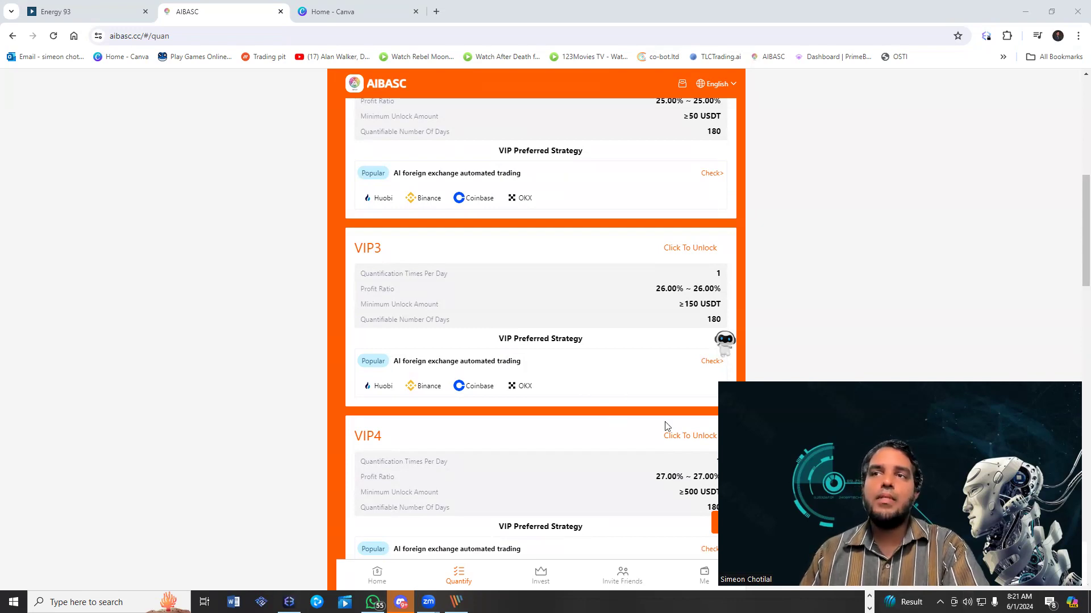
{"action": "scroll", "scroll_direction": "down", "scroll_amount": 3}
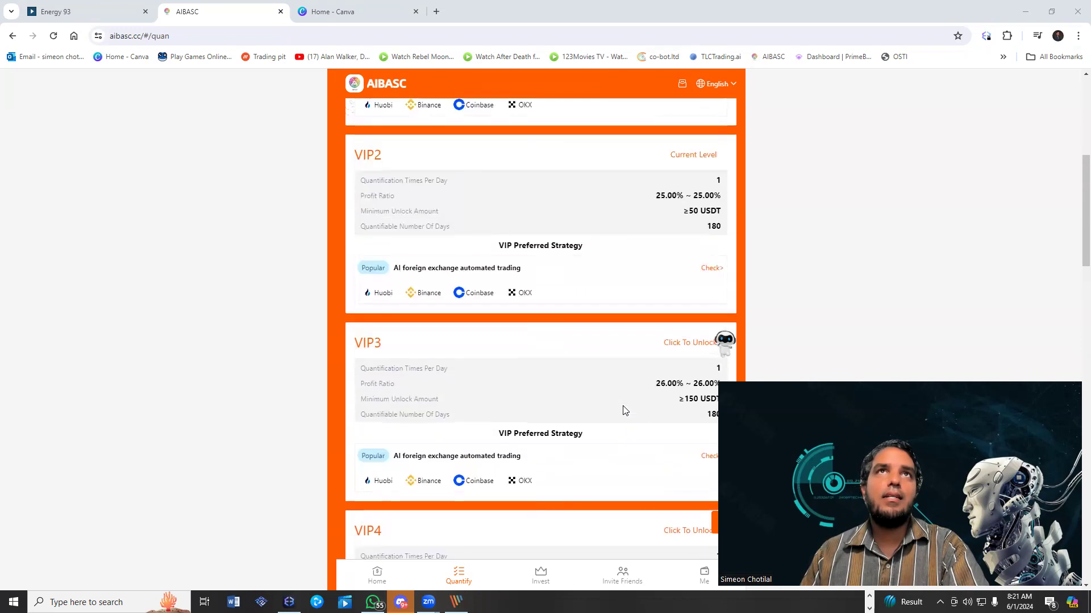
{"action": "scroll", "scroll_direction": "up", "scroll_amount": 3}
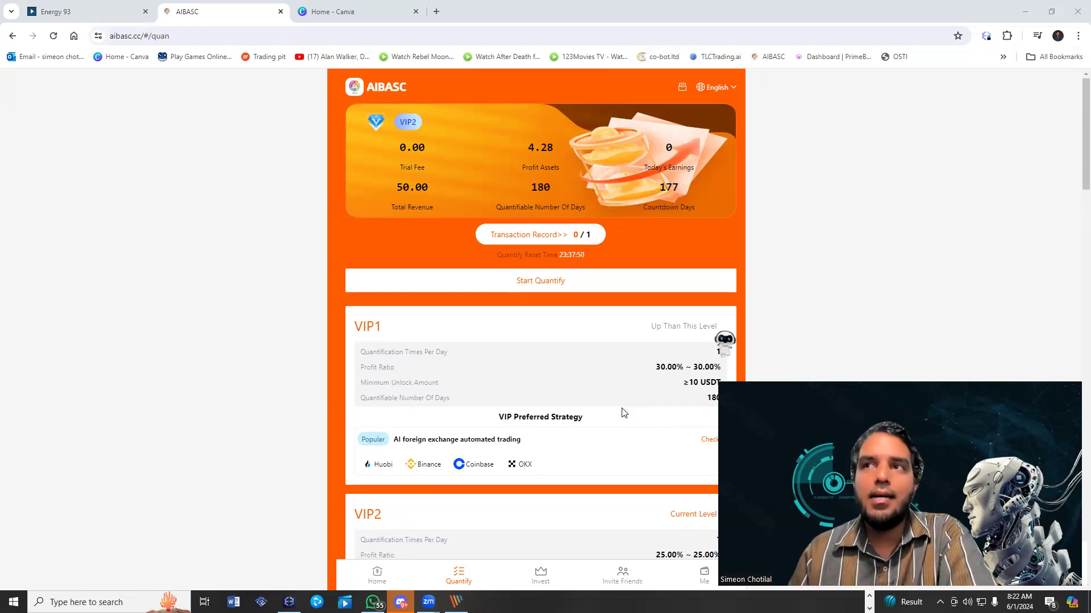
{"action": "mouse_move", "coordinate": [360, 496]}
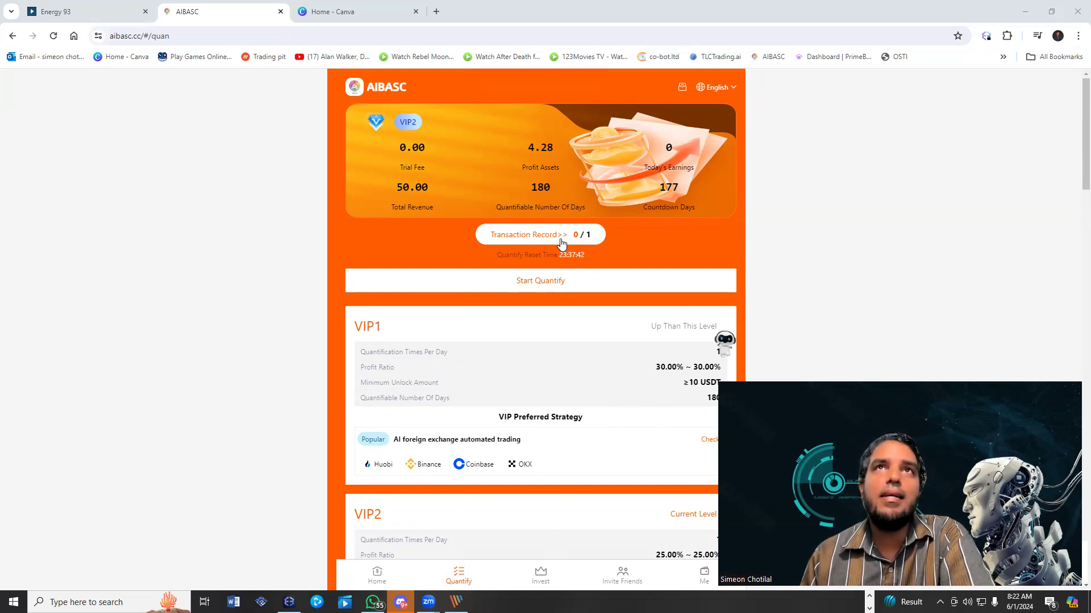
Step: Run today's quantification, dismiss the 12.5000 USDT earnings notice, and go to Invite Friends
{"action": "left_click", "coordinate": [546, 280]}
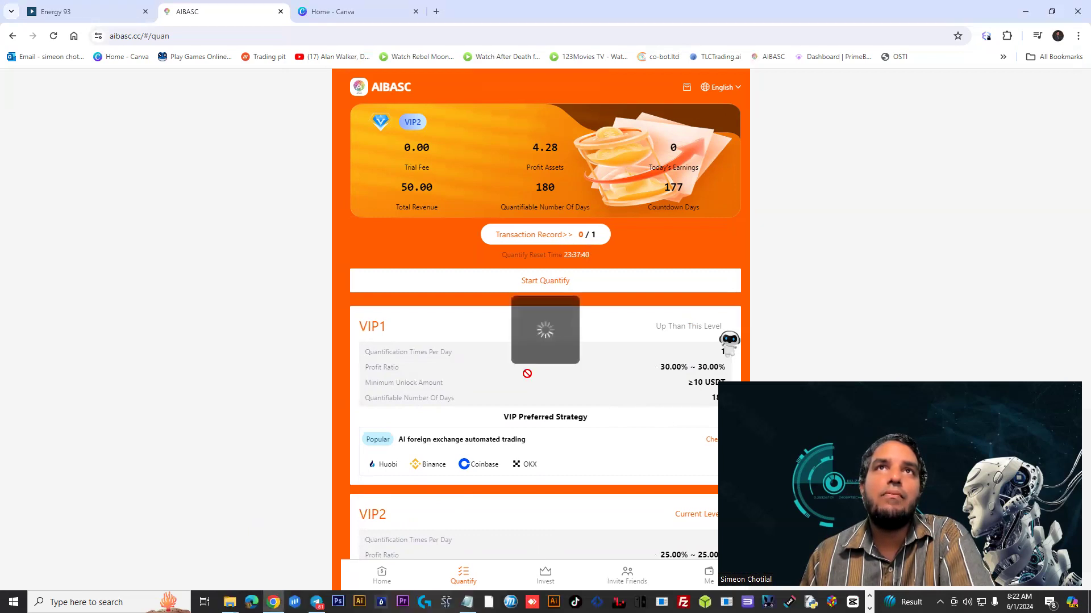
{"action": "left_click", "coordinate": [545, 280]}
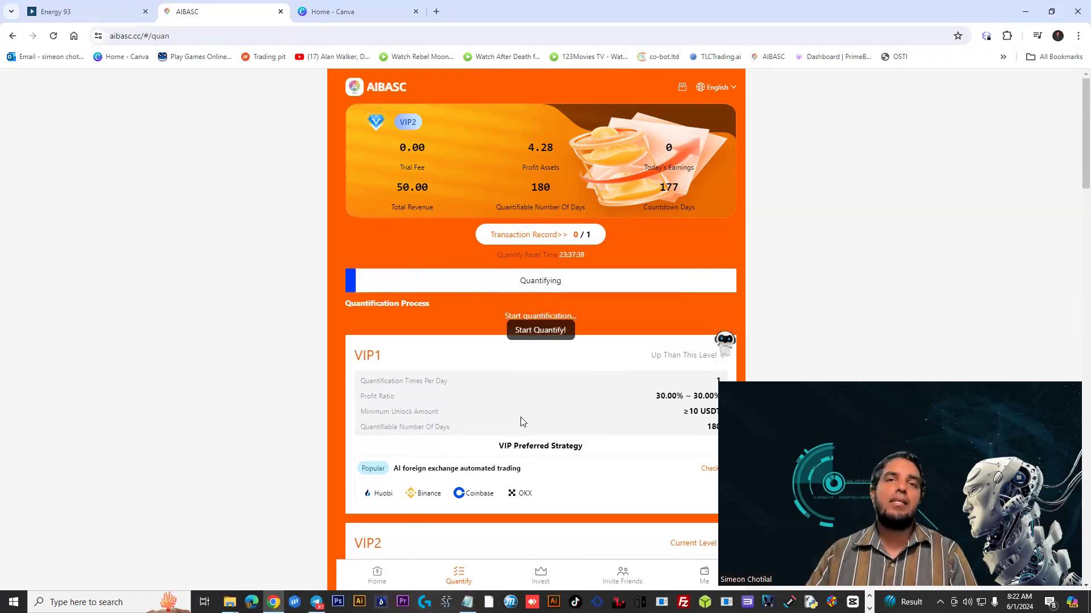
{"action": "left_click", "coordinate": [540, 329]}
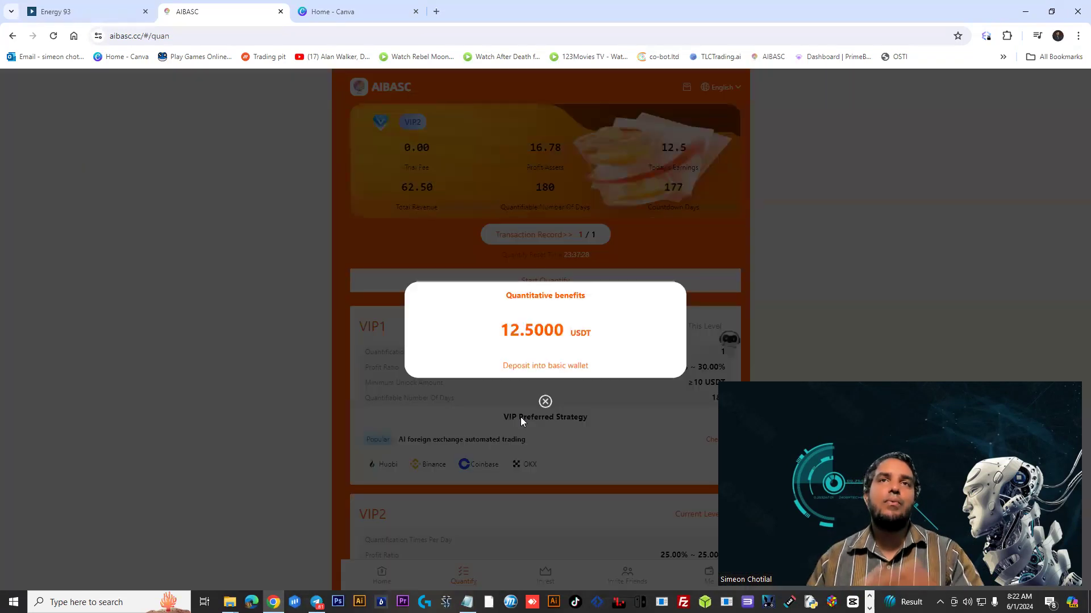
{"action": "left_click", "coordinate": [545, 401]}
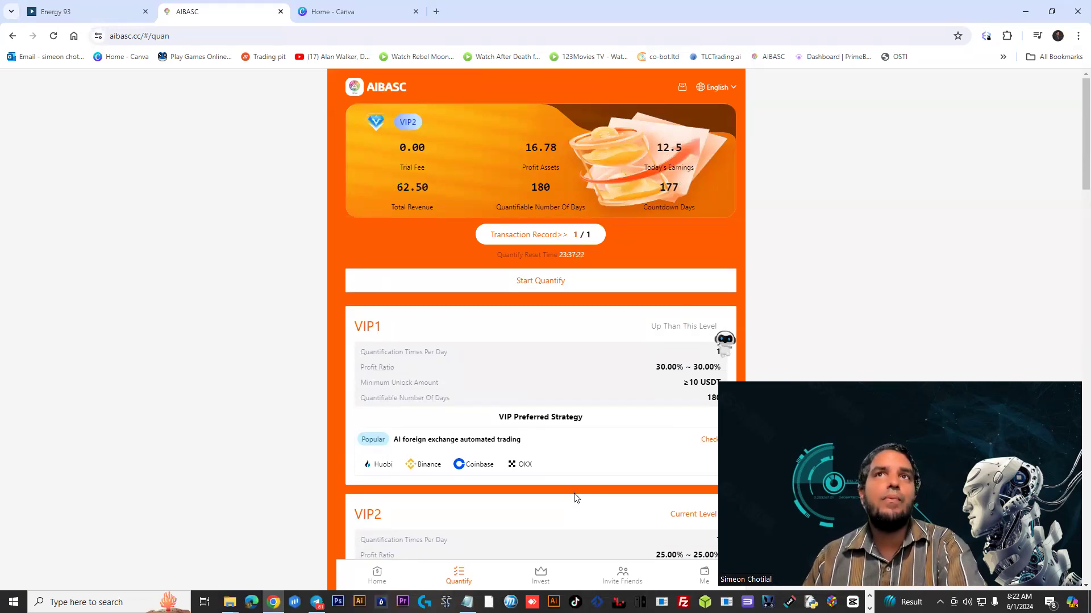
{"action": "mouse_move", "coordinate": [530, 320]}
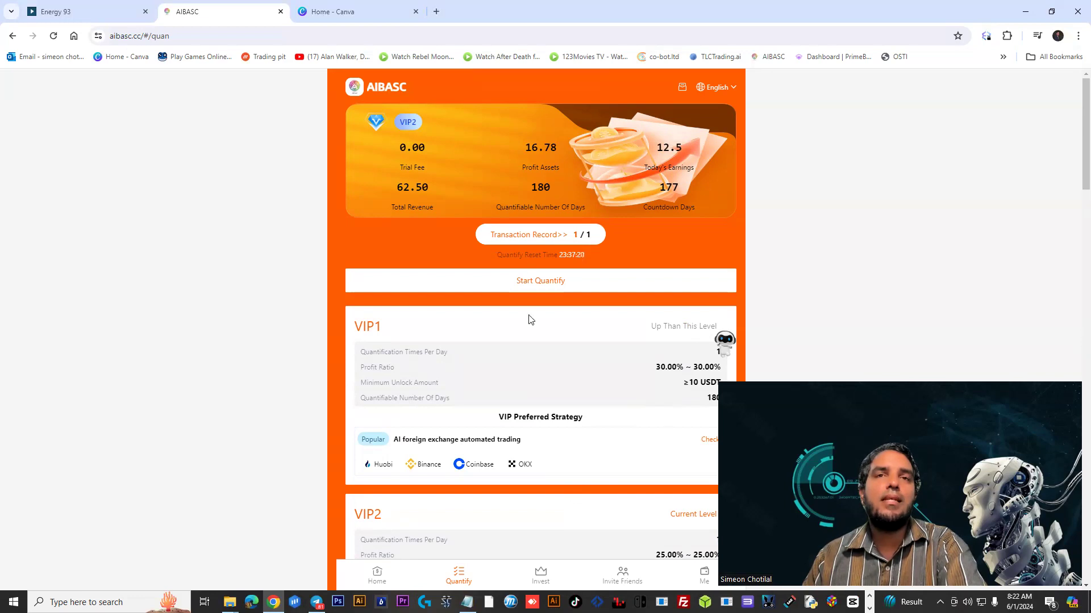
{"action": "mouse_move", "coordinate": [557, 396]}
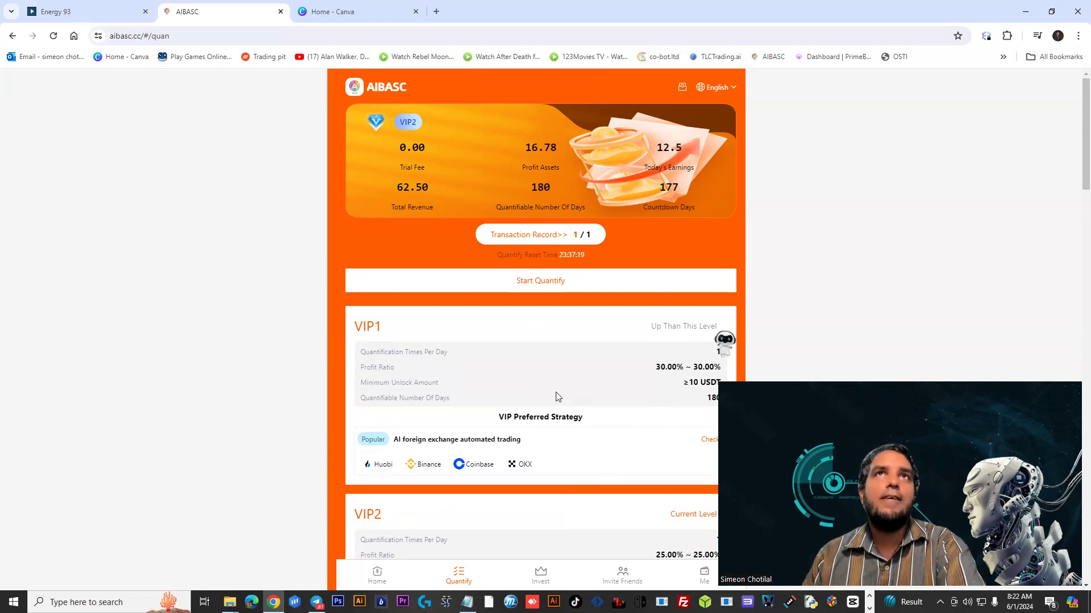
{"action": "left_click", "coordinate": [621, 573]}
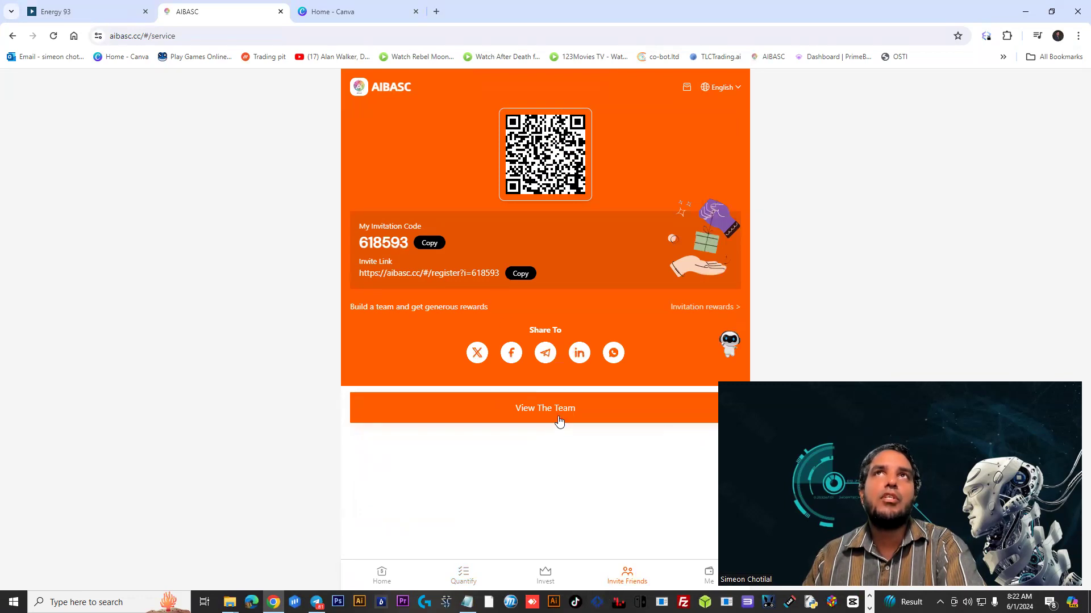
{"action": "left_click", "coordinate": [545, 408]}
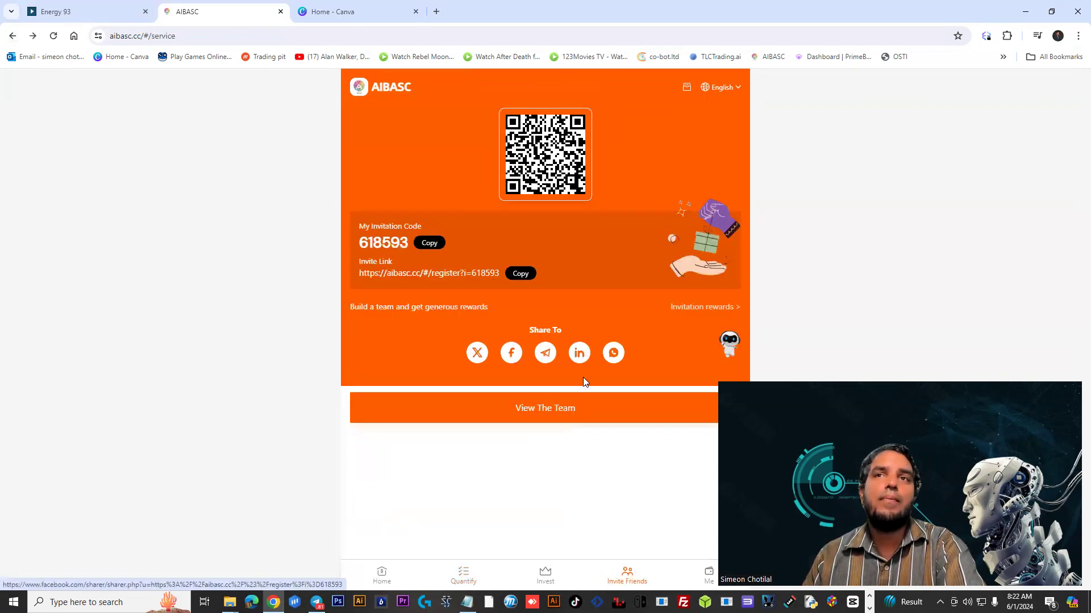
{"action": "left_click", "coordinate": [704, 307]}
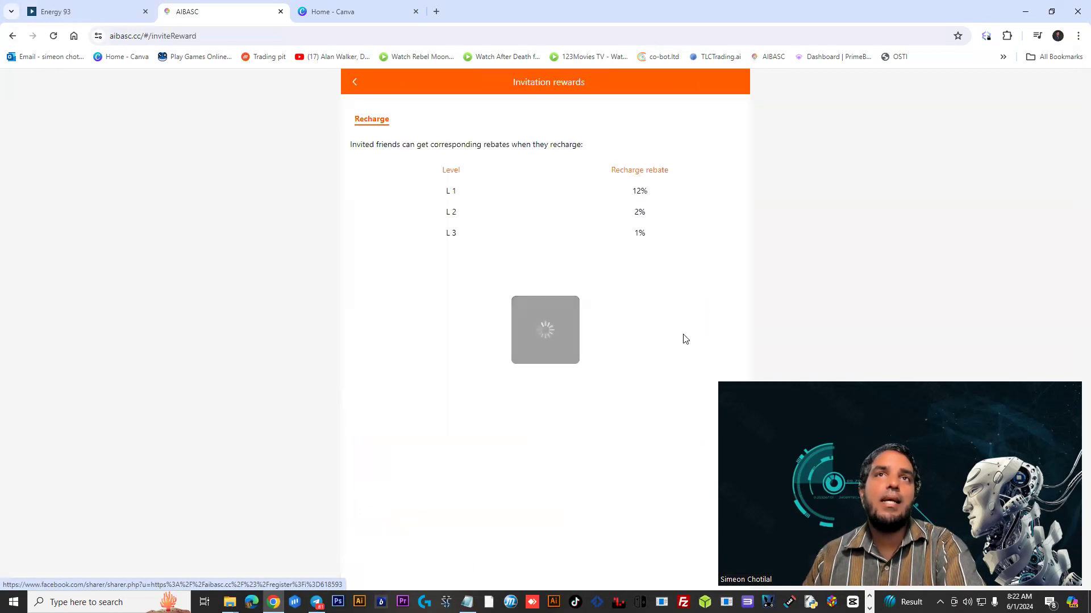
{"action": "double_click", "coordinate": [638, 191]}
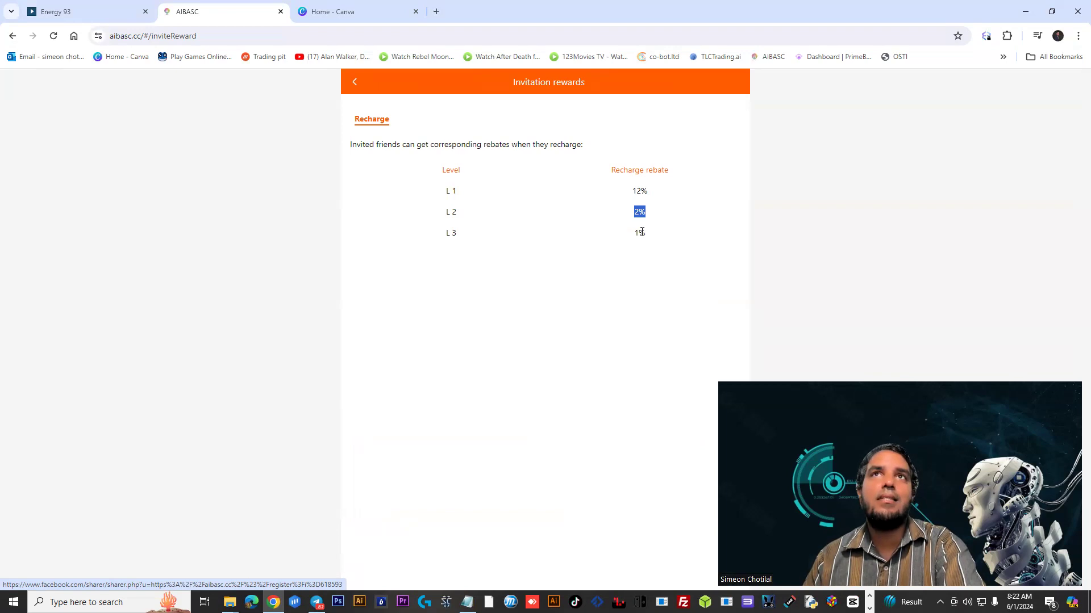
{"action": "left_click", "coordinate": [353, 81]}
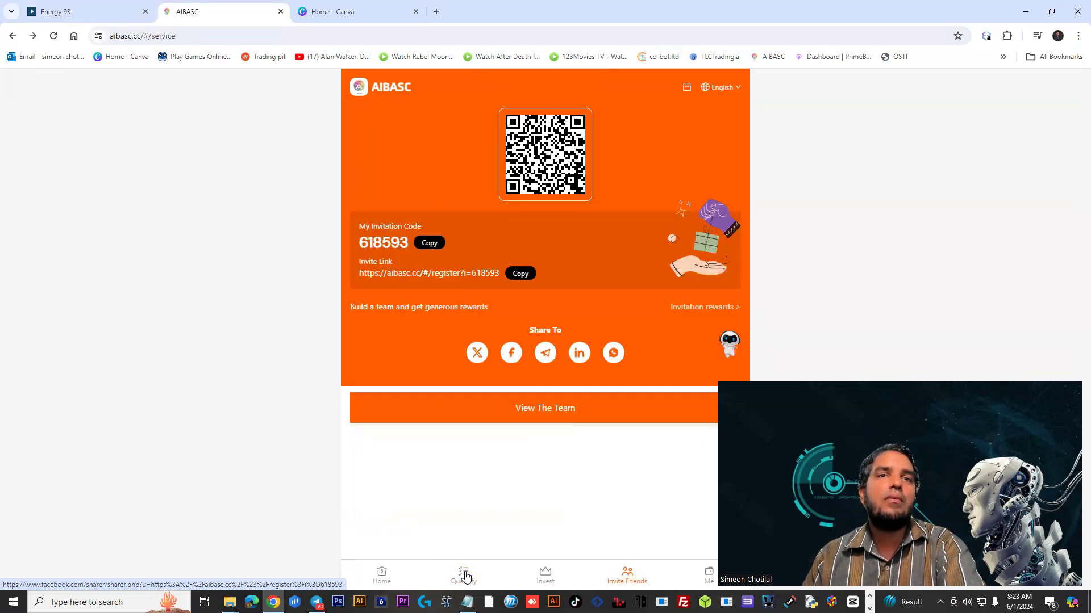
{"action": "left_click", "coordinate": [458, 574]}
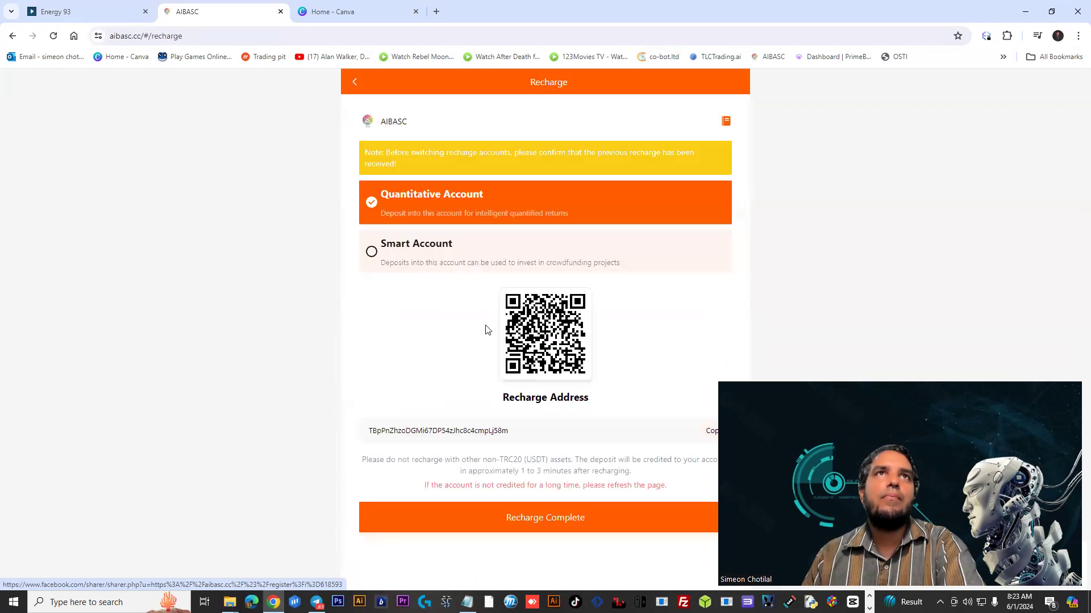
{"action": "mouse_move", "coordinate": [362, 97]}
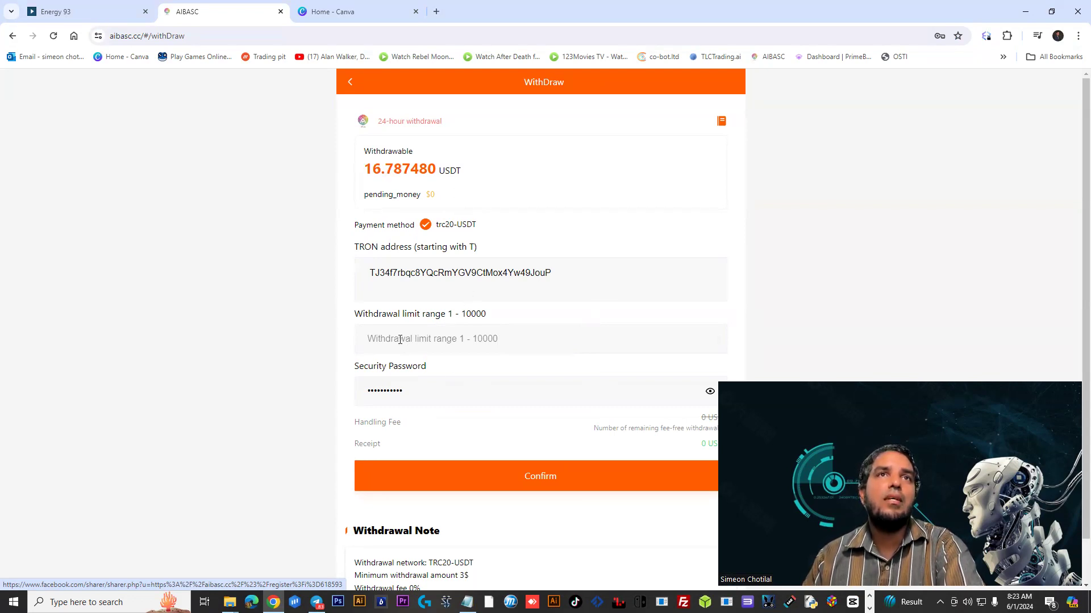
Step: Enter 16 as the withdrawal amount and review the TRON address and withdrawal note
{"action": "type", "text": "16"}
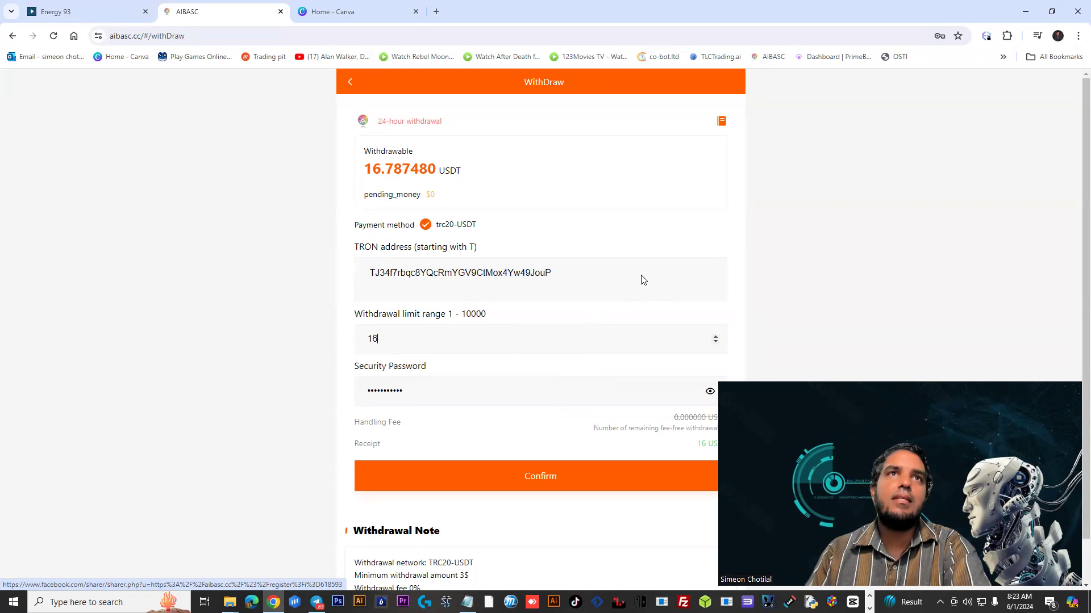
{"action": "scroll", "scroll_direction": "down", "scroll_amount": 3}
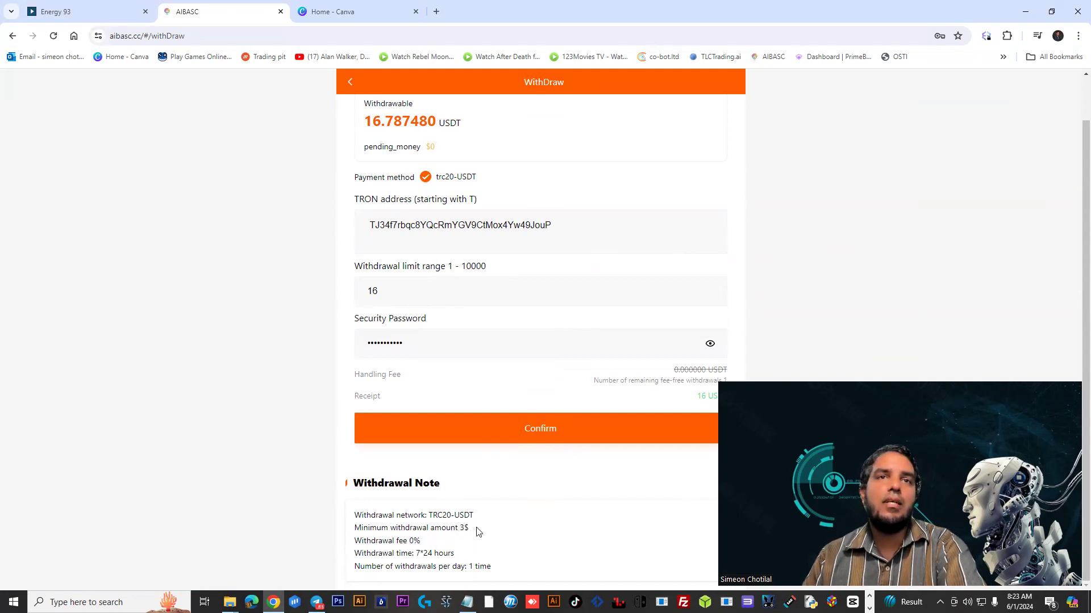
{"action": "double_click", "coordinate": [463, 527]}
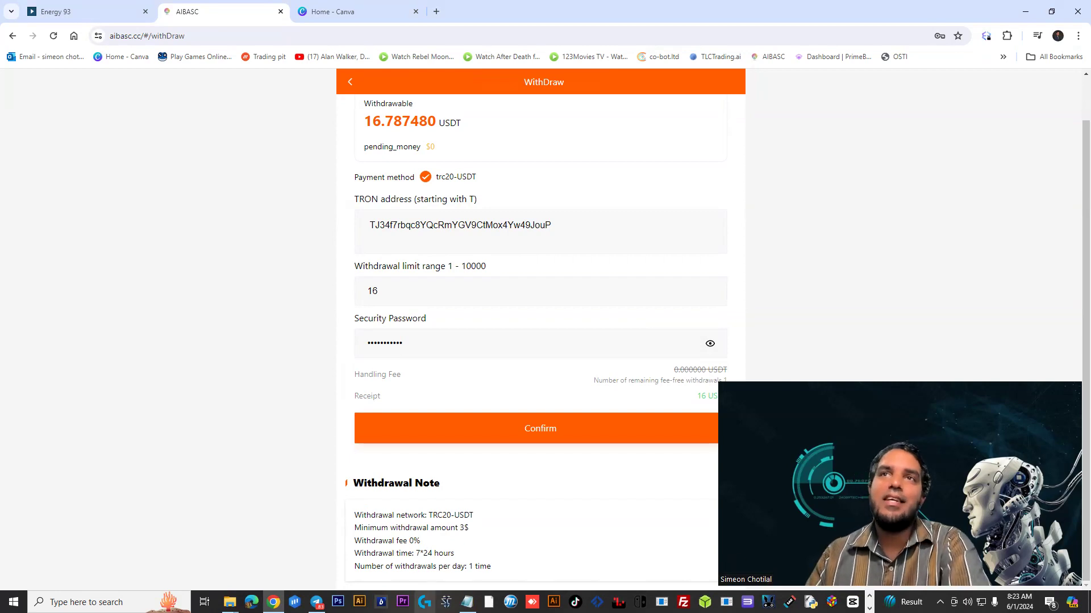
{"action": "mouse_move", "coordinate": [549, 529]}
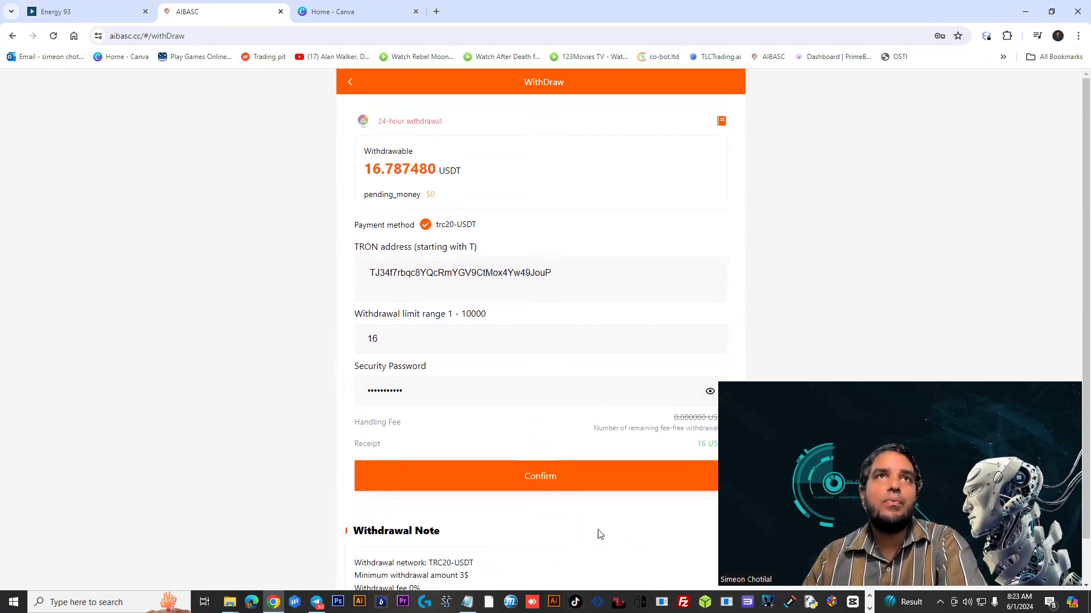
{"action": "mouse_move", "coordinate": [532, 481]}
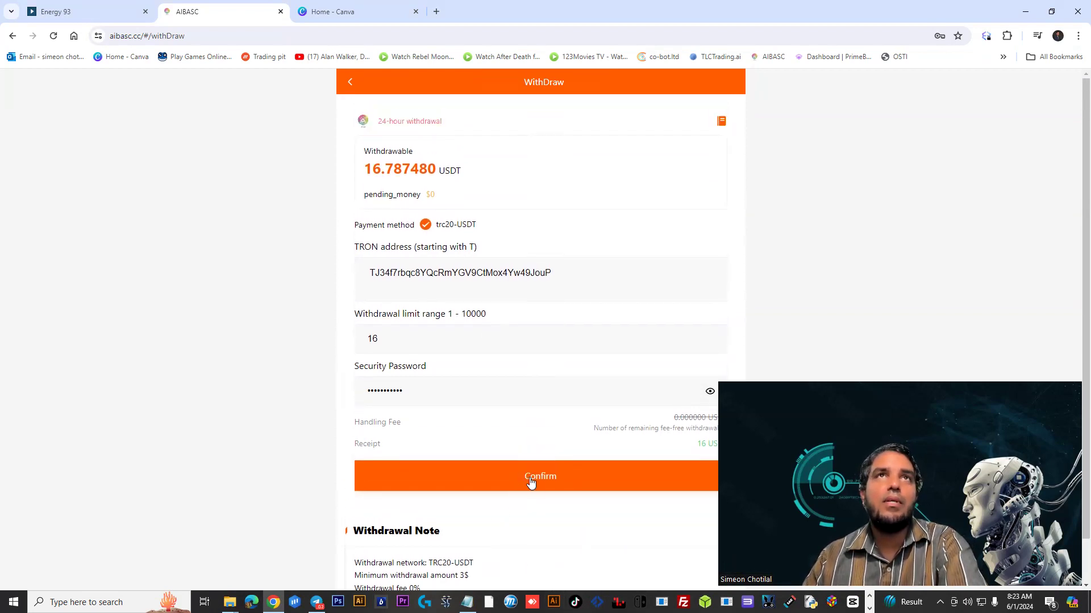
Step: Confirm the 16 USDT withdrawal, leaving $16 pending, then return to the home page
{"action": "left_click", "coordinate": [540, 476]}
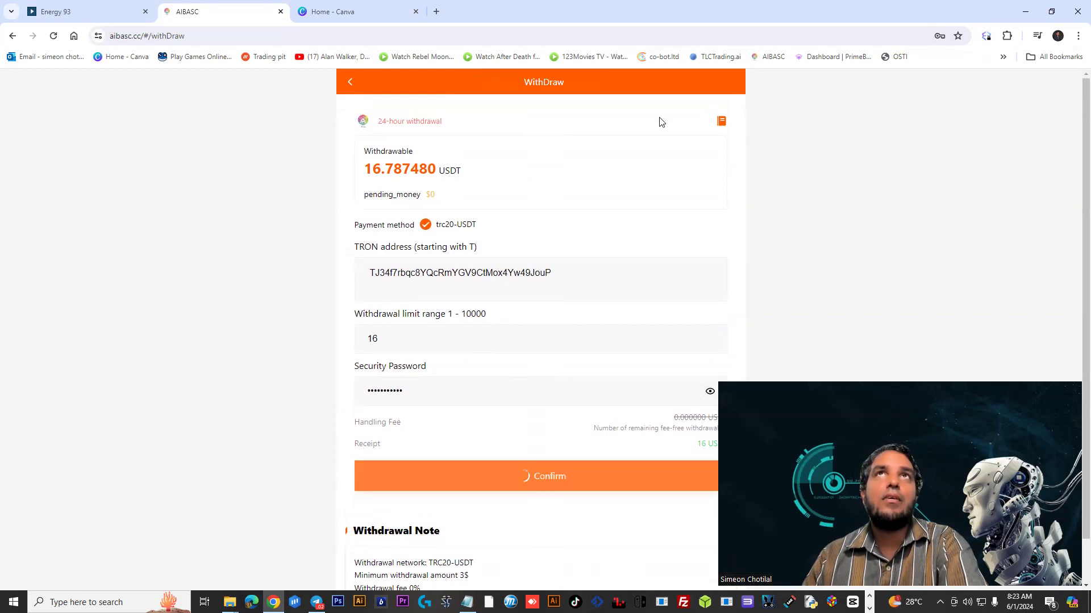
{"action": "left_click", "coordinate": [541, 477]}
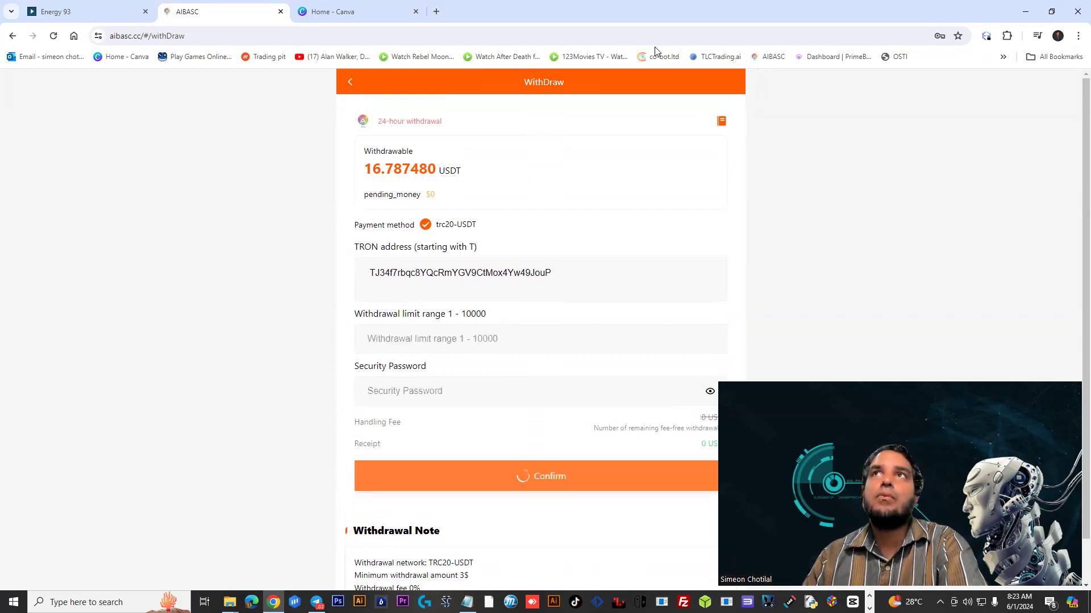
{"action": "left_click", "coordinate": [540, 476]}
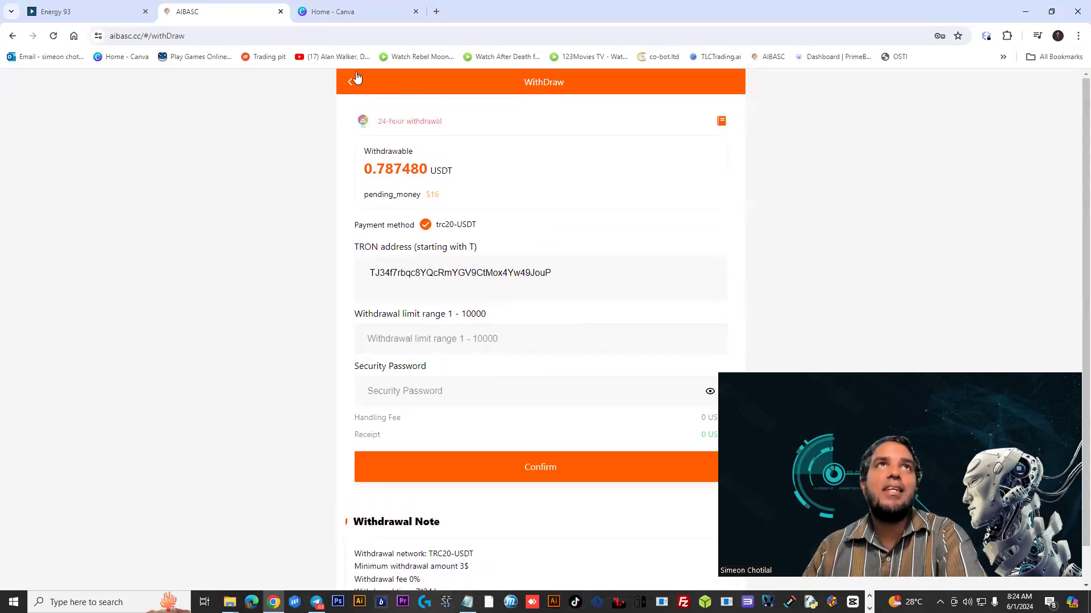
{"action": "left_click", "coordinate": [352, 78]}
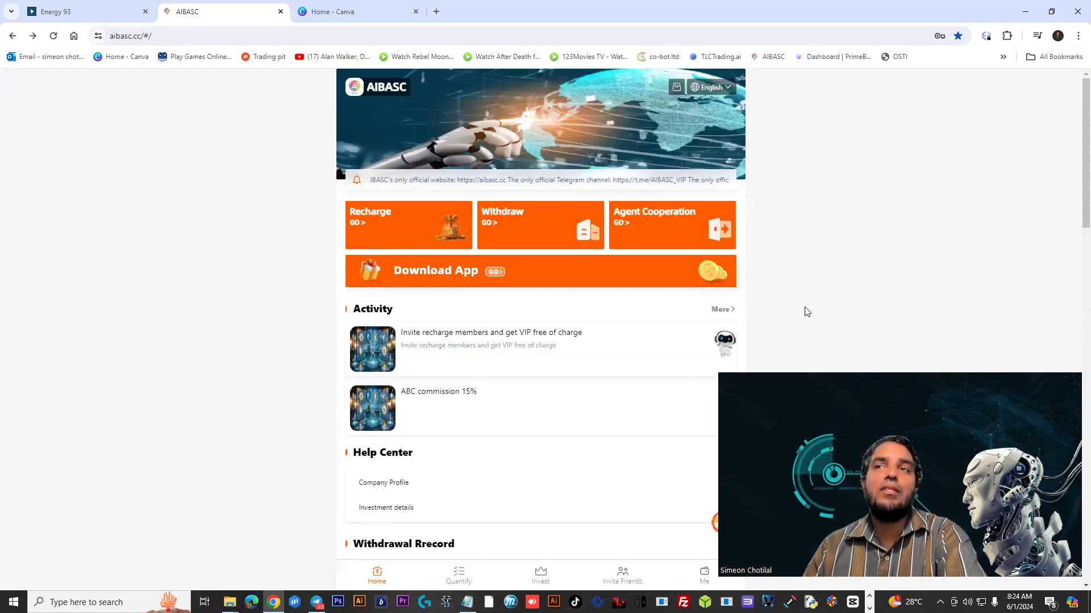